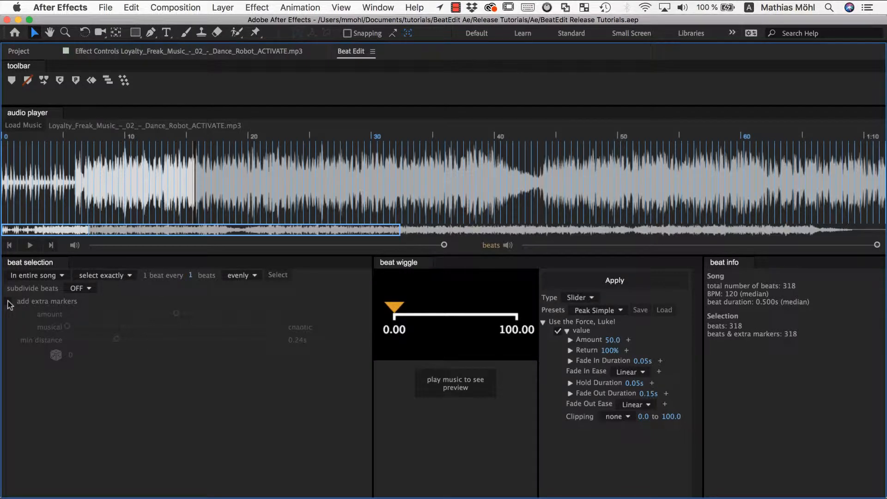
Enable extra markers with amount 0 and 0.10s min distance, then start playback
{"action": "left_click", "coordinate": [9, 301]}
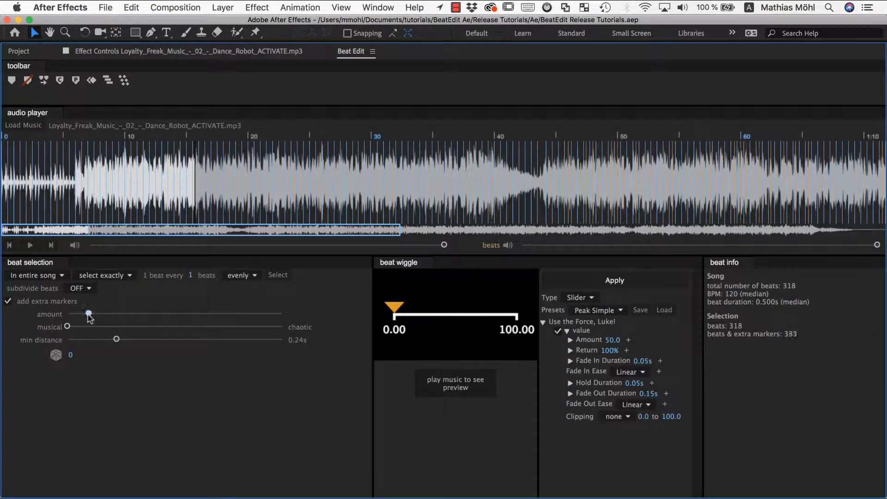
{"action": "left_click_drag", "start_coordinate": [87, 314], "coordinate": [67, 314]}
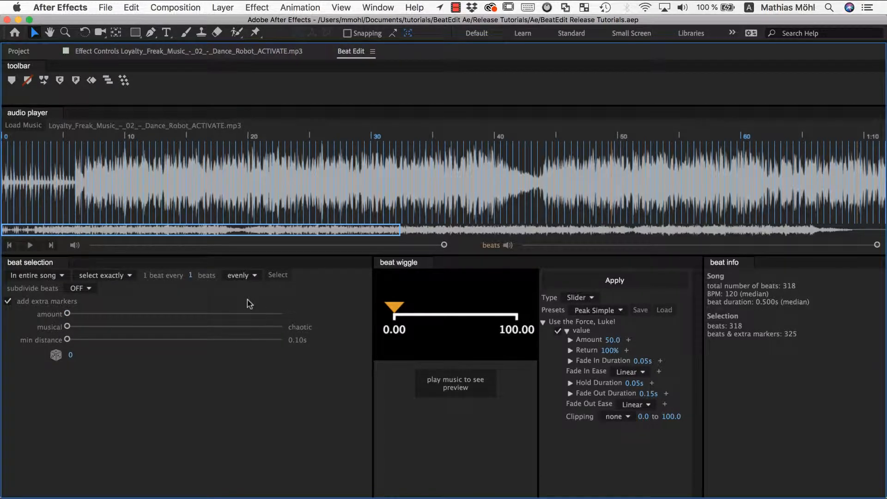
{"action": "left_click", "coordinate": [29, 245]}
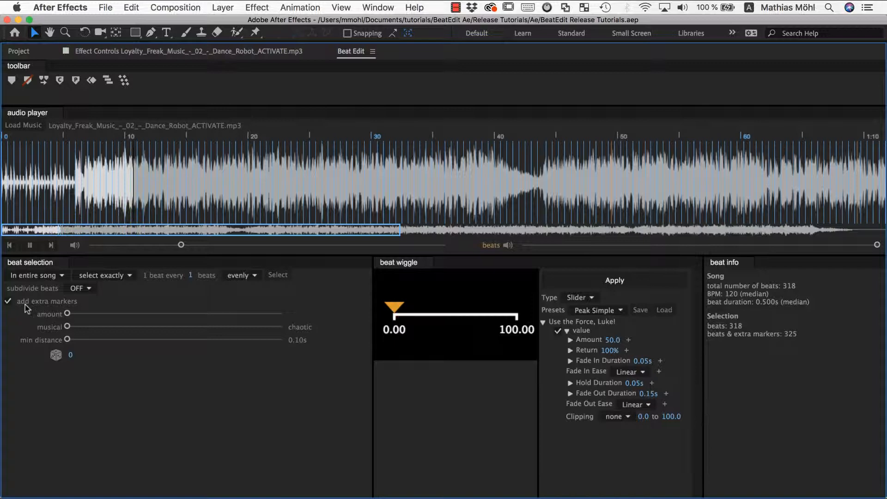
Raise the extra-marker amount while the music plays, adjusting the timeline view
{"action": "left_click_drag", "start_coordinate": [67, 314], "coordinate": [71, 314]}
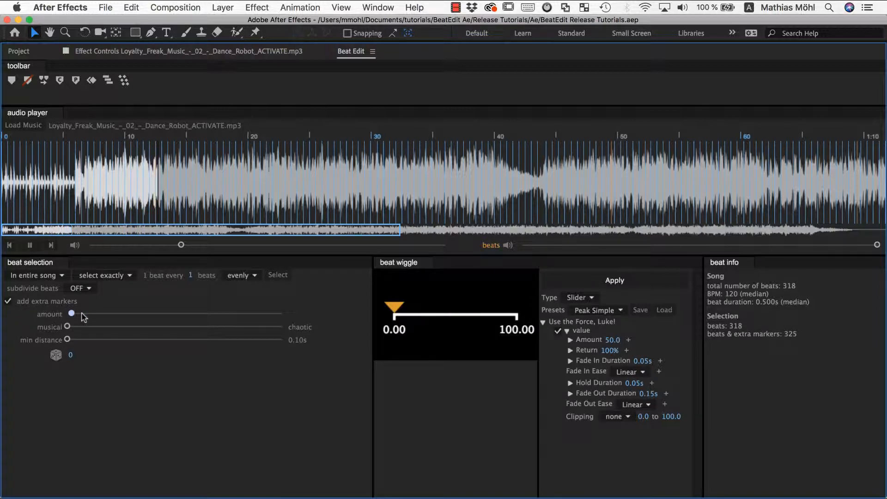
{"action": "left_click_drag", "start_coordinate": [71, 313], "coordinate": [157, 313]}
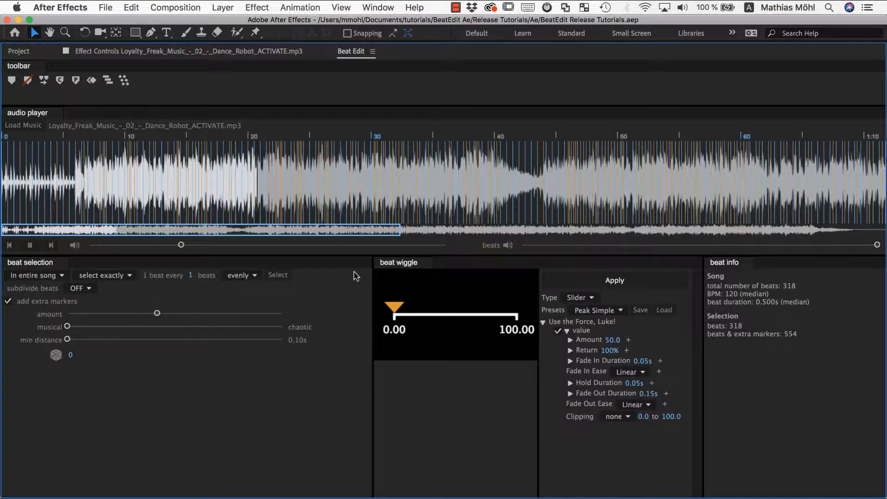
{"action": "left_click_drag", "start_coordinate": [394, 307], "coordinate": [430, 307]}
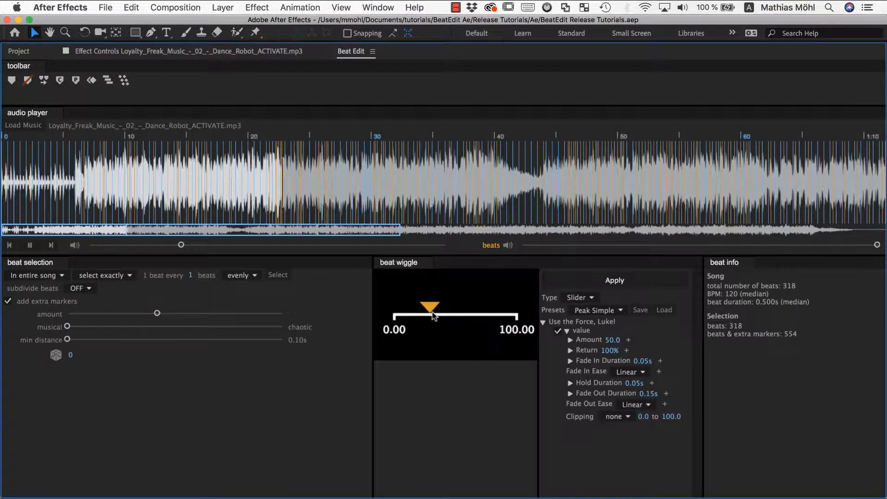
{"action": "left_click_drag", "start_coordinate": [430, 308], "coordinate": [392, 308]}
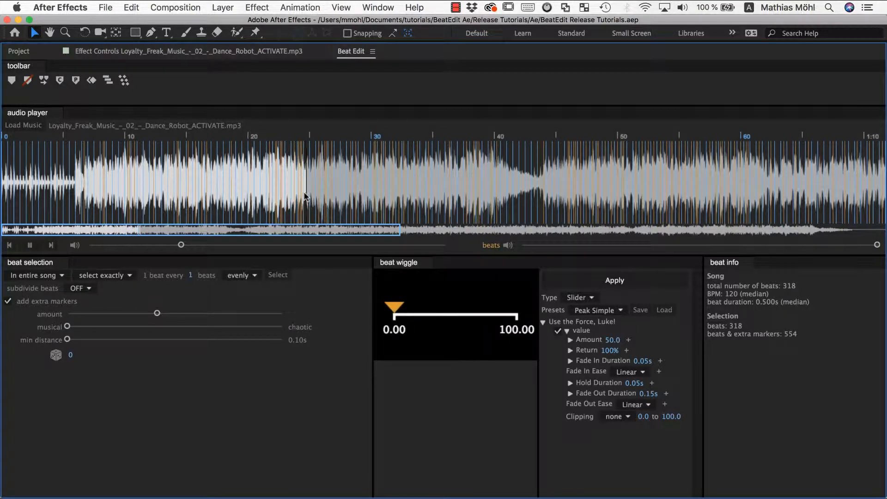
{"action": "left_click_drag", "start_coordinate": [395, 309], "coordinate": [456, 308]}
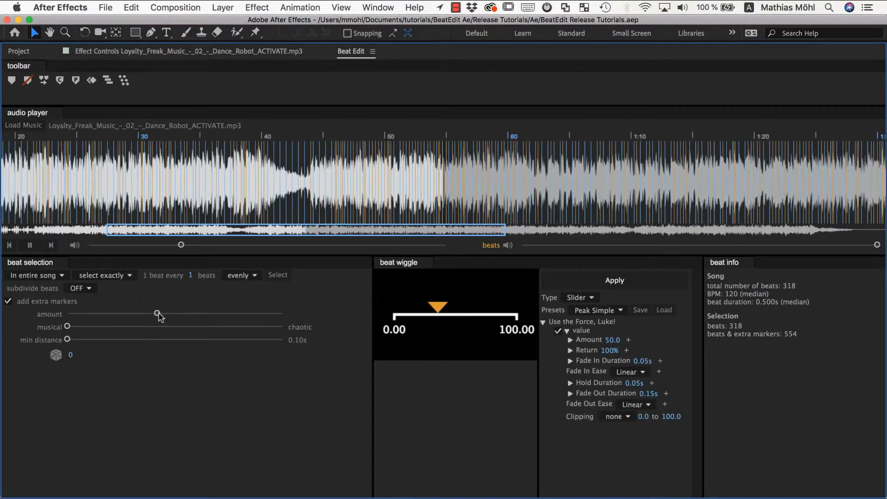
Sweep the amount down, to maximum and back to a low value giving 403 markers
{"action": "left_click_drag", "start_coordinate": [158, 314], "coordinate": [87, 314]}
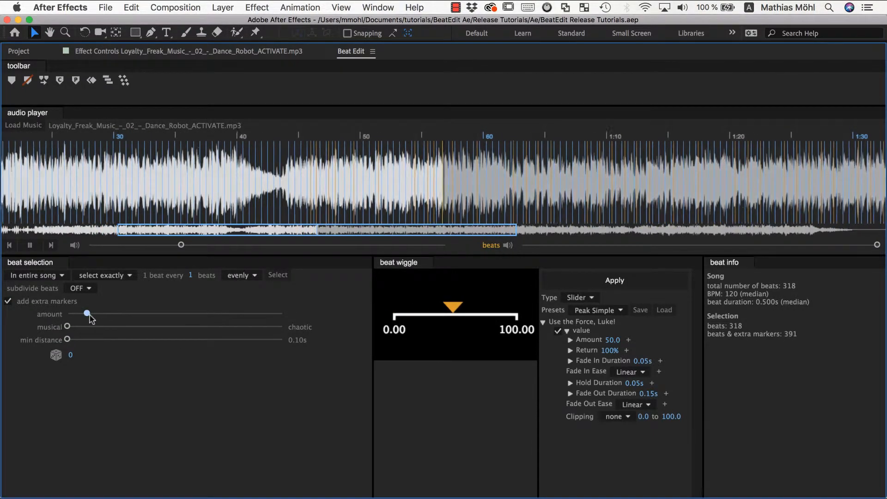
{"action": "left_click_drag", "start_coordinate": [87, 314], "coordinate": [84, 313]}
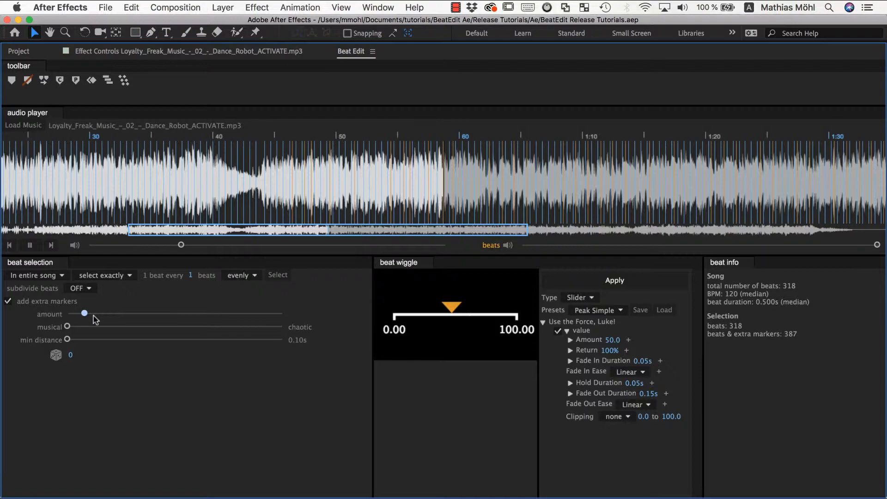
{"action": "left_click_drag", "start_coordinate": [84, 313], "coordinate": [276, 313]}
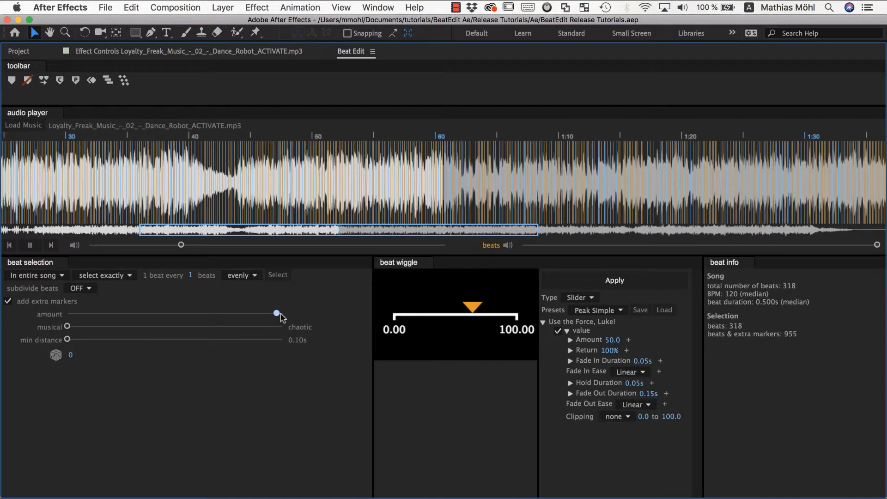
{"action": "left_click_drag", "start_coordinate": [277, 313], "coordinate": [238, 314]}
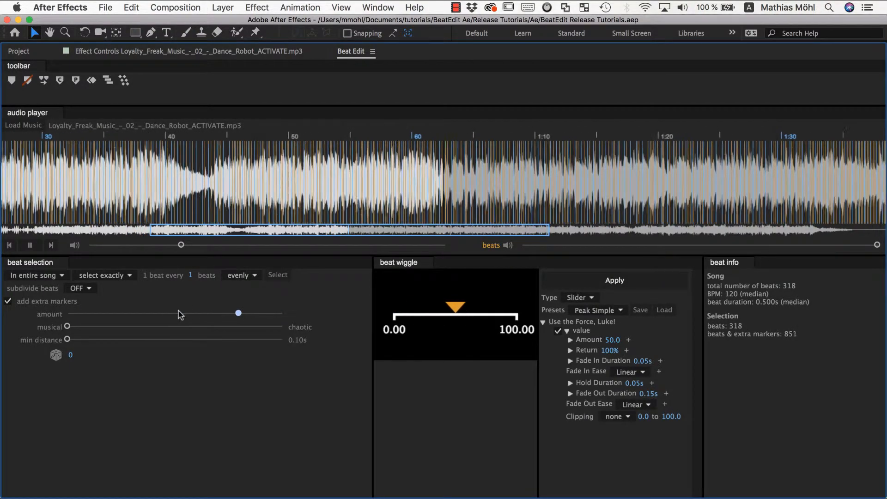
{"action": "left_click_drag", "start_coordinate": [237, 314], "coordinate": [91, 313]}
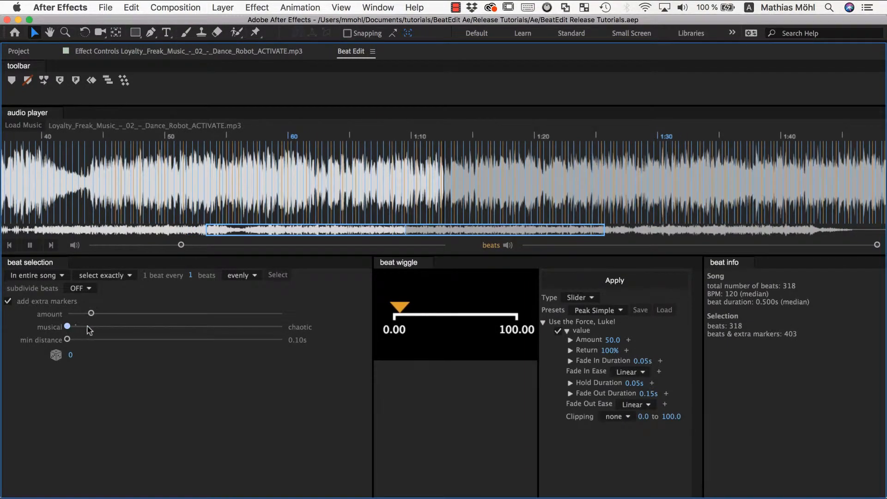
Make placement fully chaotic, raise the amount to mid-range, then pull placement partway back toward musical
{"action": "left_click_drag", "start_coordinate": [67, 326], "coordinate": [273, 326]}
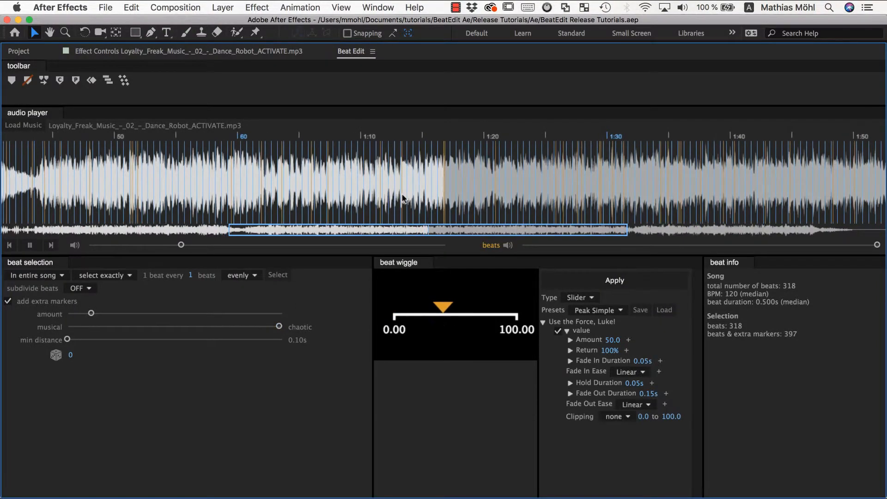
{"action": "left_click_drag", "start_coordinate": [91, 313], "coordinate": [142, 313]}
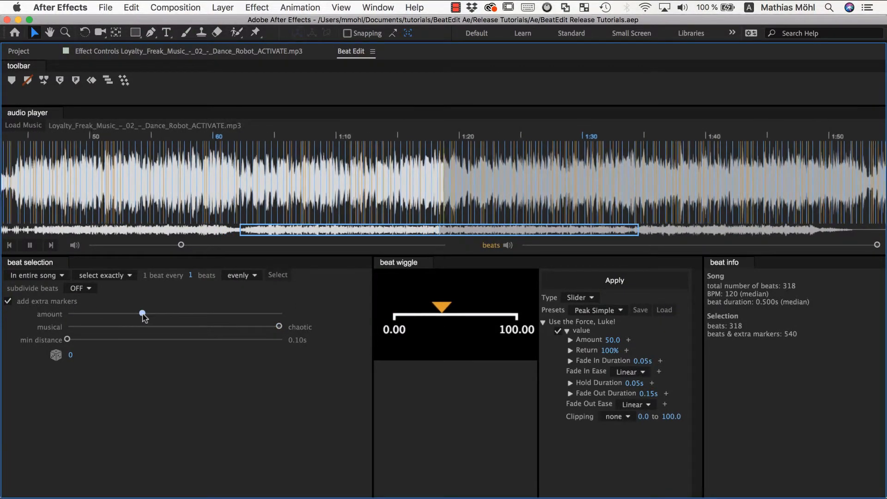
{"action": "left_click_drag", "start_coordinate": [142, 313], "coordinate": [152, 313]}
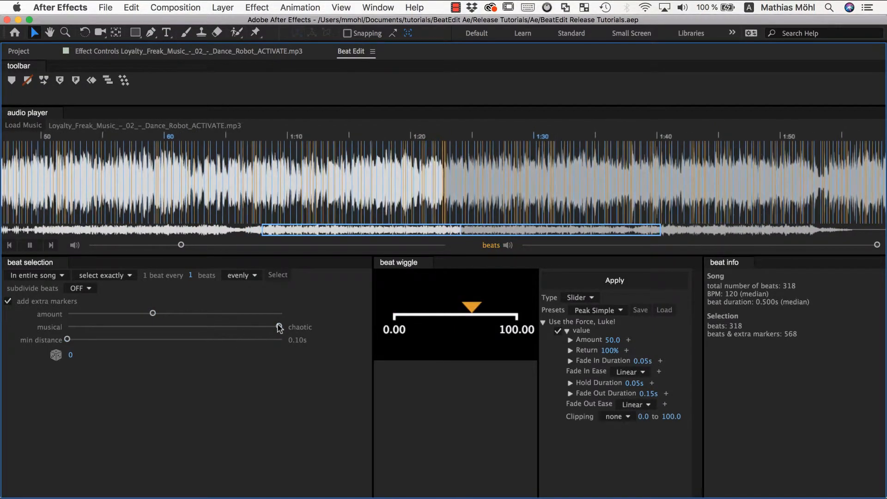
{"action": "left_click_drag", "start_coordinate": [277, 328], "coordinate": [195, 327]}
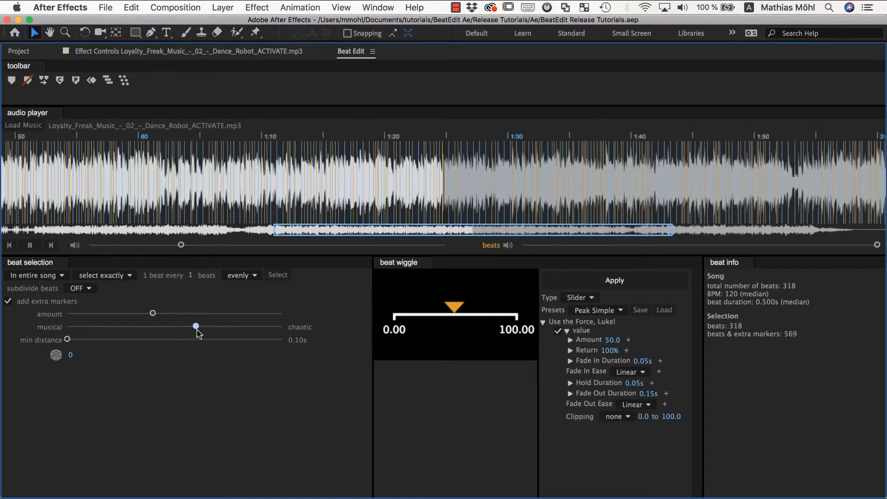
{"action": "left_click_drag", "start_coordinate": [196, 326], "coordinate": [201, 327]}
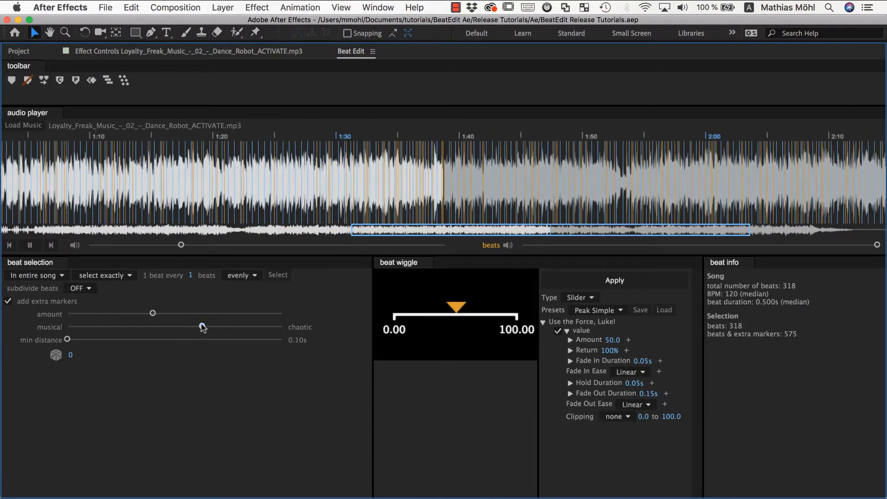
Compare fully musical against mostly chaotic placement, ending fully musical with a lower amount (387 markers)
{"action": "left_click_drag", "start_coordinate": [201, 327], "coordinate": [66, 327]}
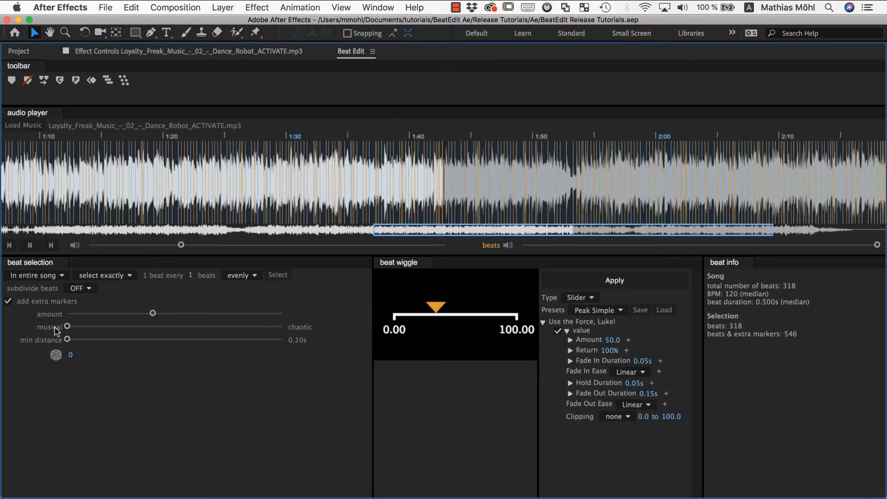
{"action": "left_click_drag", "start_coordinate": [67, 326], "coordinate": [117, 326]}
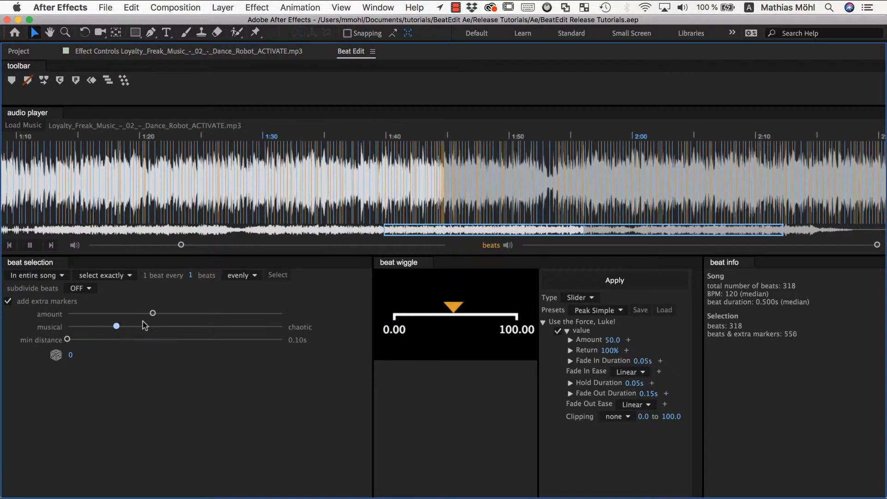
{"action": "left_click_drag", "start_coordinate": [117, 327], "coordinate": [264, 326]}
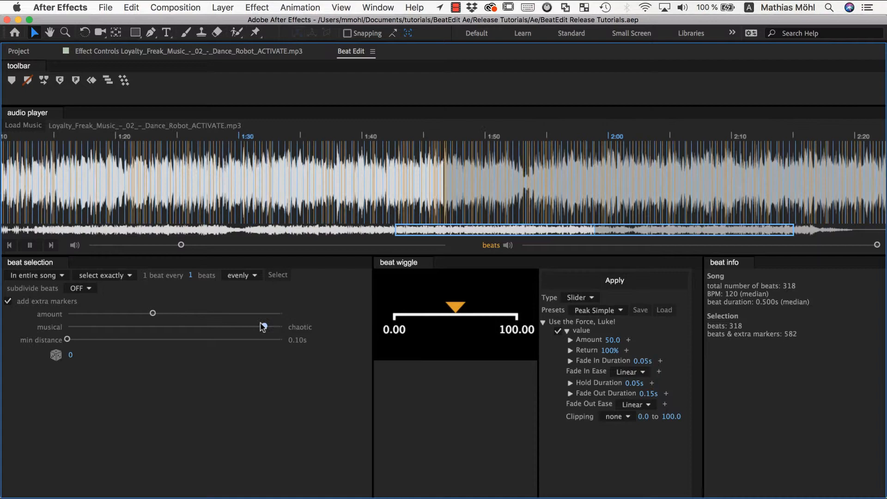
{"action": "left_click_drag", "start_coordinate": [262, 327], "coordinate": [247, 327]}
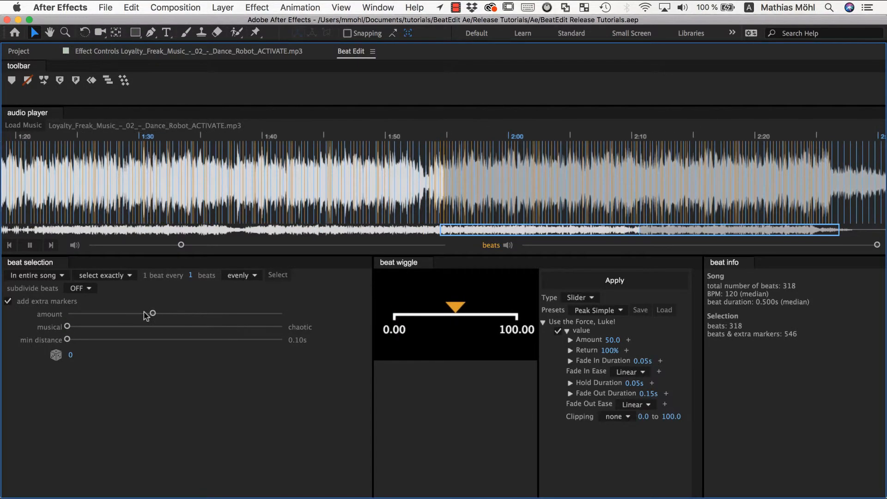
{"action": "left_click_drag", "start_coordinate": [152, 313], "coordinate": [91, 314]}
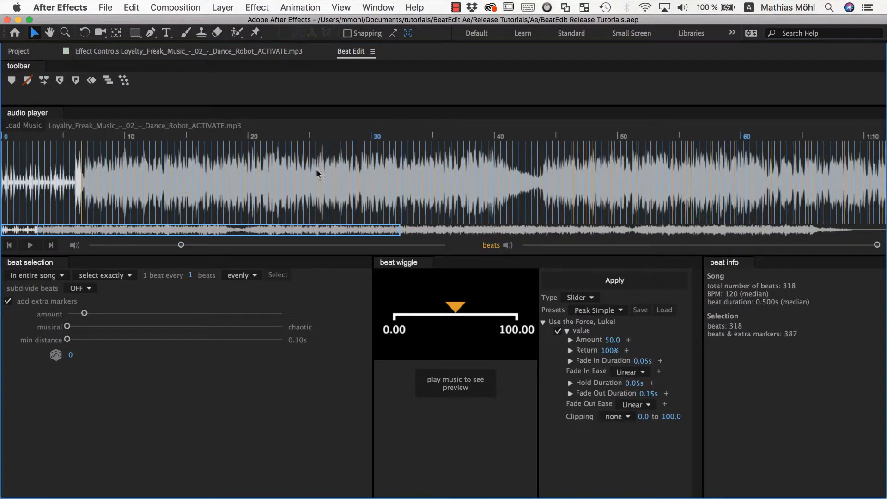
{"action": "mouse_move", "coordinate": [443, 187]}
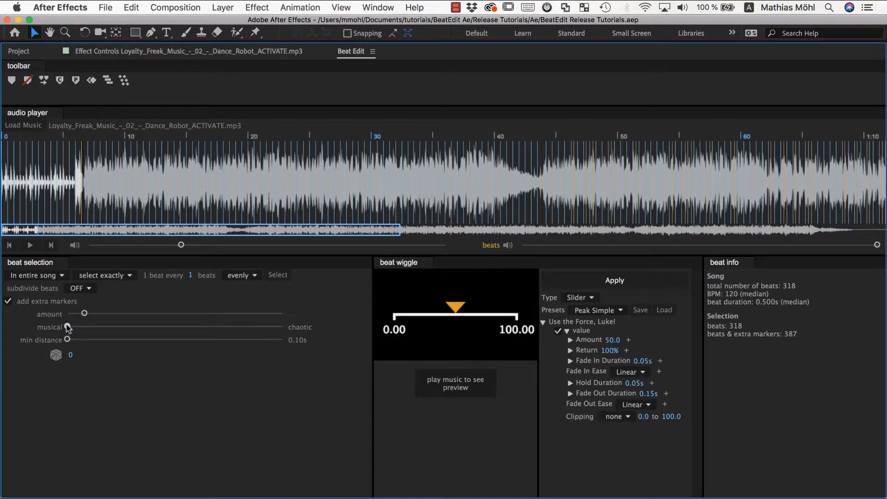
Shift extra-marker placement partway toward chaotic, giving 382 beats and extra markers
{"action": "left_click_drag", "start_coordinate": [67, 326], "coordinate": [128, 326]}
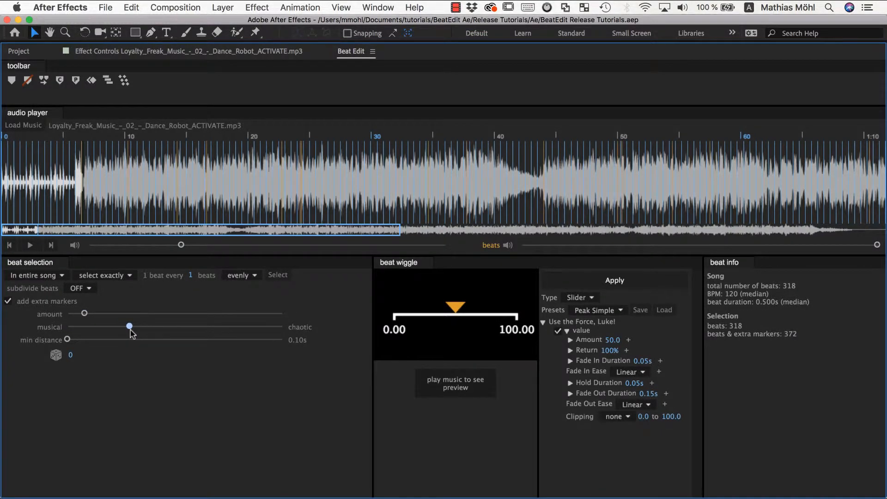
{"action": "left_click_drag", "start_coordinate": [129, 326], "coordinate": [165, 326]}
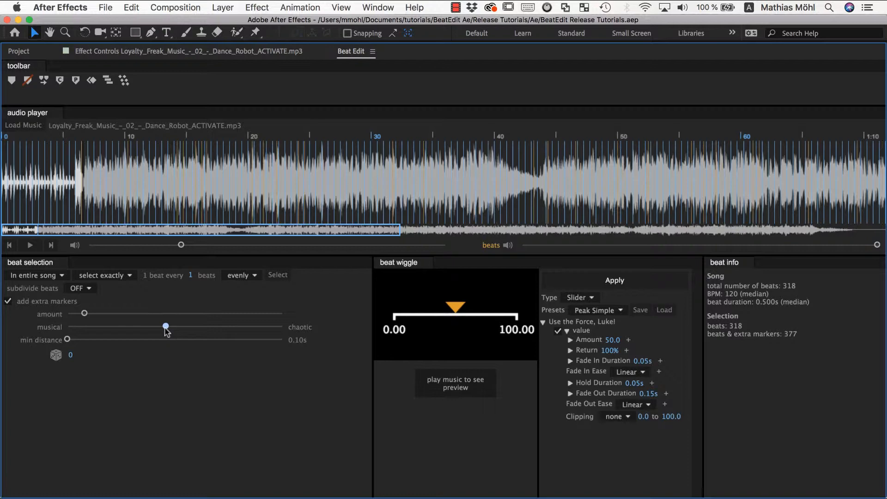
{"action": "left_click_drag", "start_coordinate": [166, 326], "coordinate": [164, 326]}
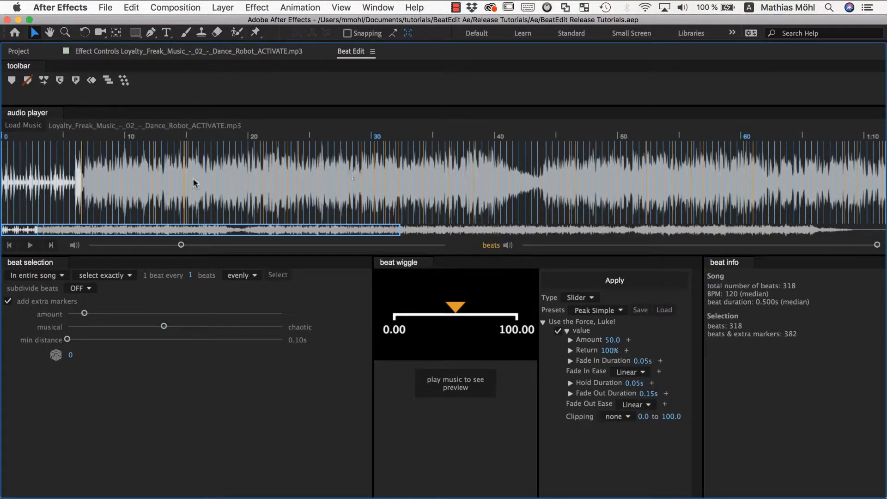
{"action": "mouse_move", "coordinate": [382, 175]}
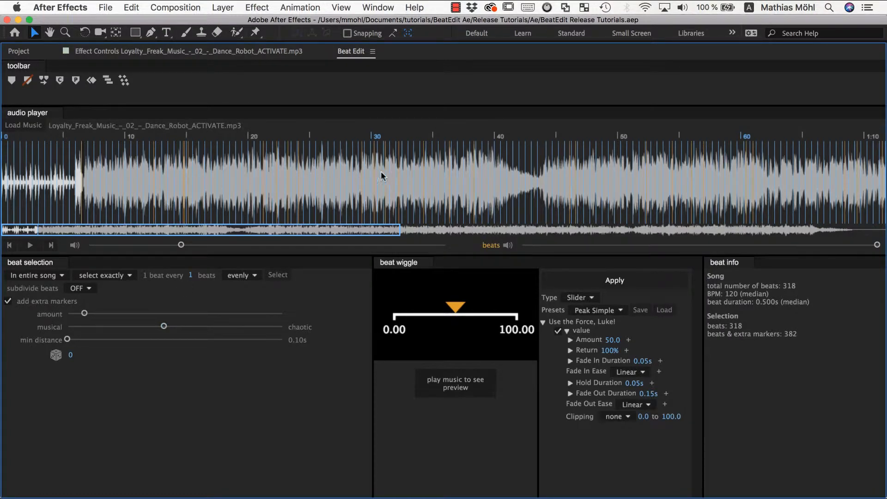
{"action": "mouse_move", "coordinate": [268, 226]}
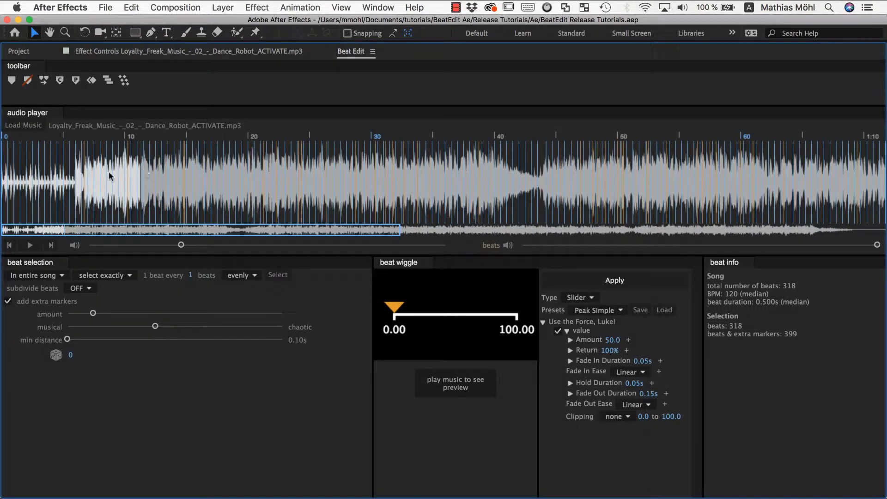
{"action": "left_click", "coordinate": [29, 245]}
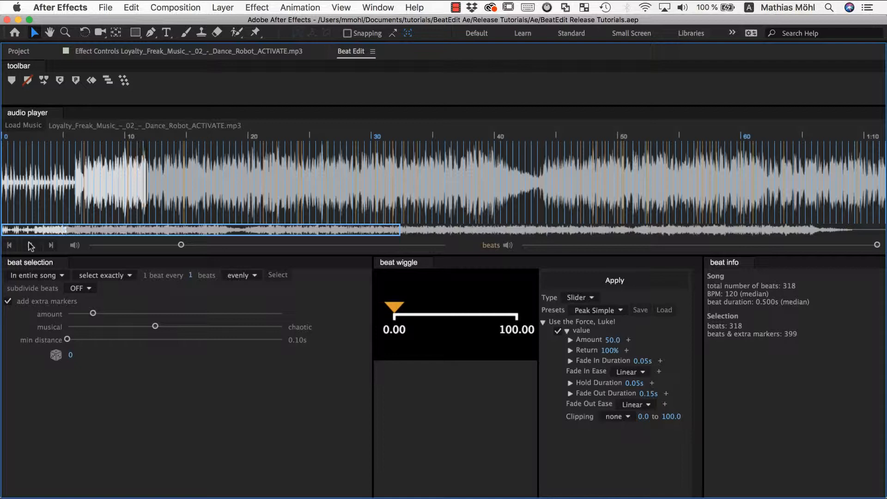
{"action": "left_click", "coordinate": [30, 245]}
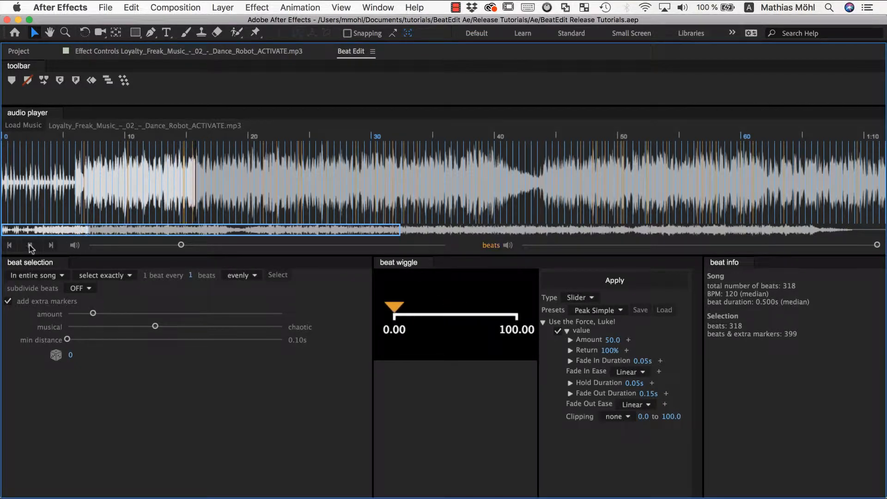
{"action": "left_click", "coordinate": [29, 245]}
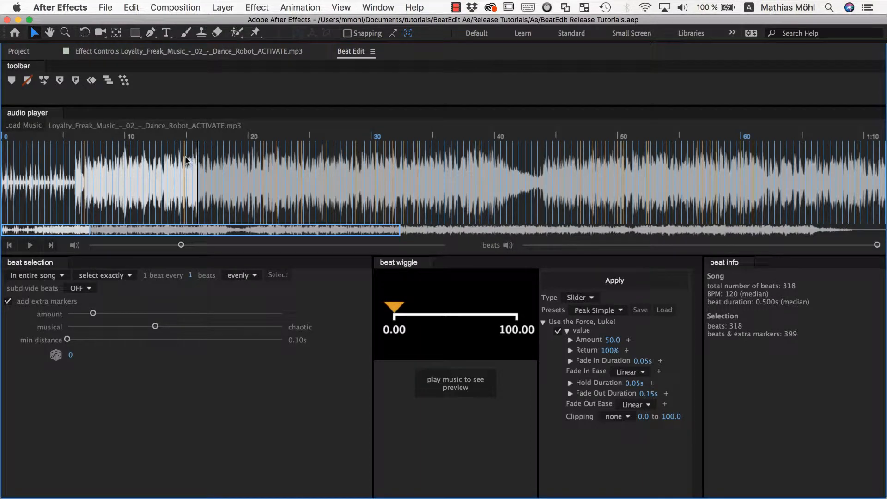
{"action": "left_click_drag", "start_coordinate": [67, 339], "coordinate": [96, 340]}
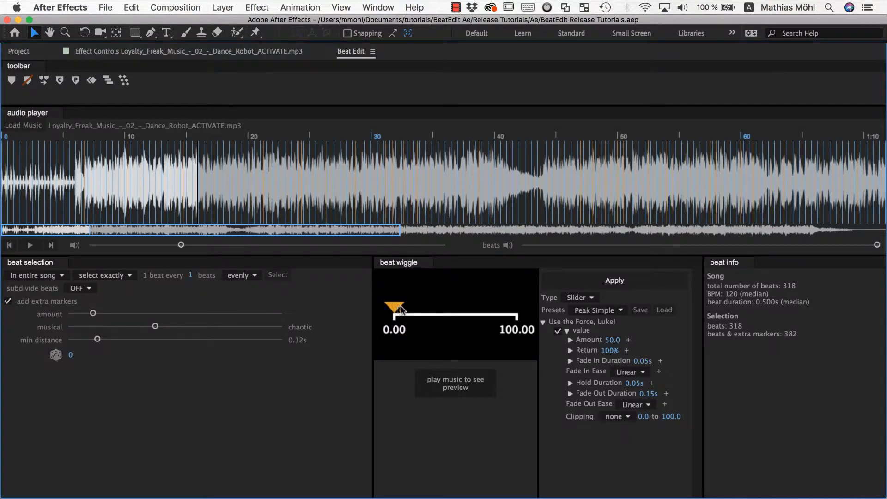
{"action": "mouse_move", "coordinate": [594, 389]}
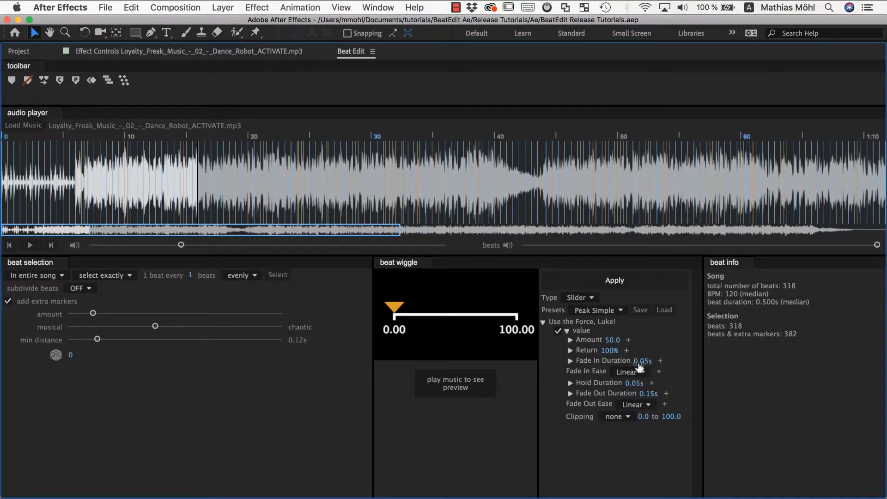
{"action": "mouse_move", "coordinate": [639, 389]}
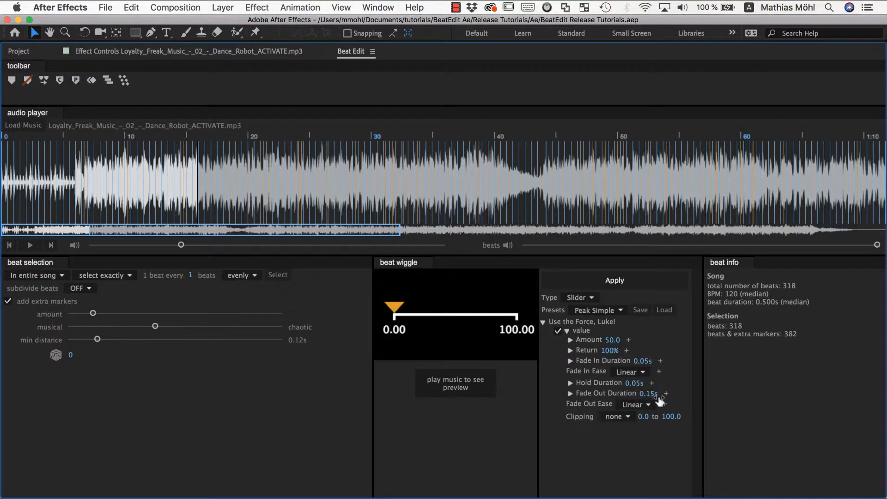
{"action": "mouse_move", "coordinate": [651, 355]}
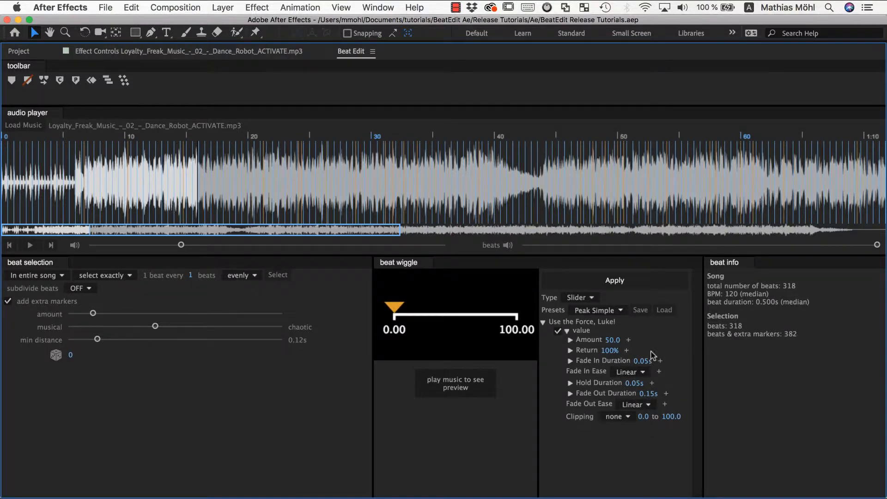
Raise min distance to 0.34s so extras vanish, then lower it to 0.25s leaving 319 markers
{"action": "left_click_drag", "start_coordinate": [97, 339], "coordinate": [132, 341]}
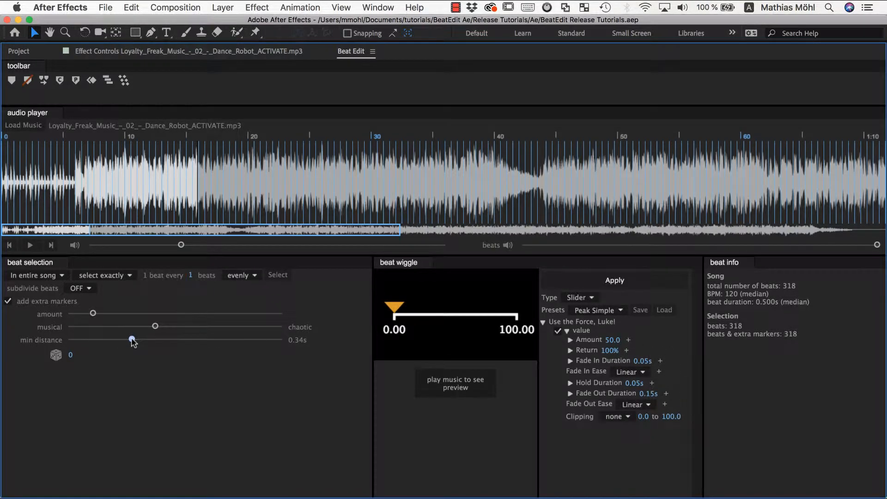
{"action": "left_click_drag", "start_coordinate": [131, 341], "coordinate": [118, 341]}
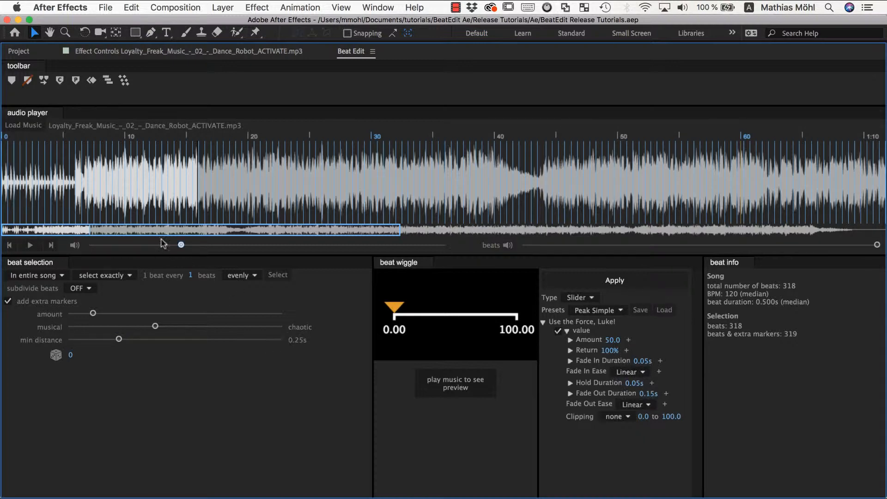
{"action": "mouse_move", "coordinate": [478, 330]}
{"action": "type", "text": "4"}
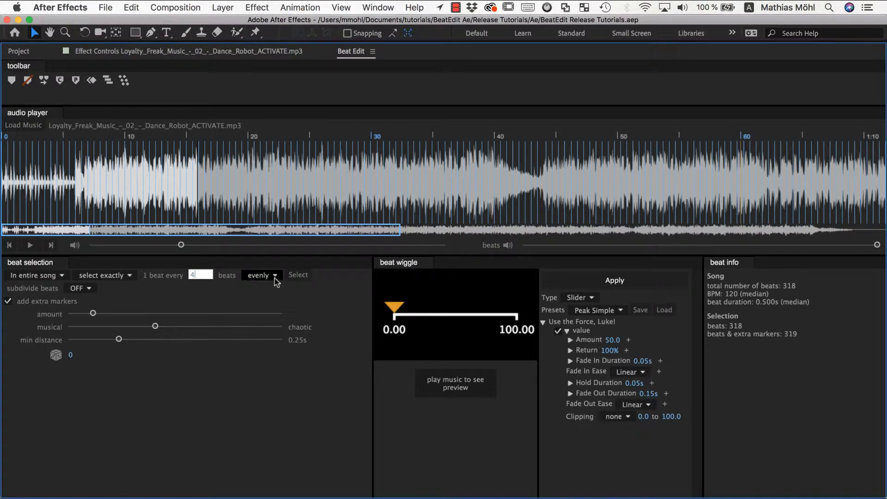
Select one beat every 4 evenly across the song, giving 80 beats and 143 with extras
{"action": "left_click", "coordinate": [299, 276]}
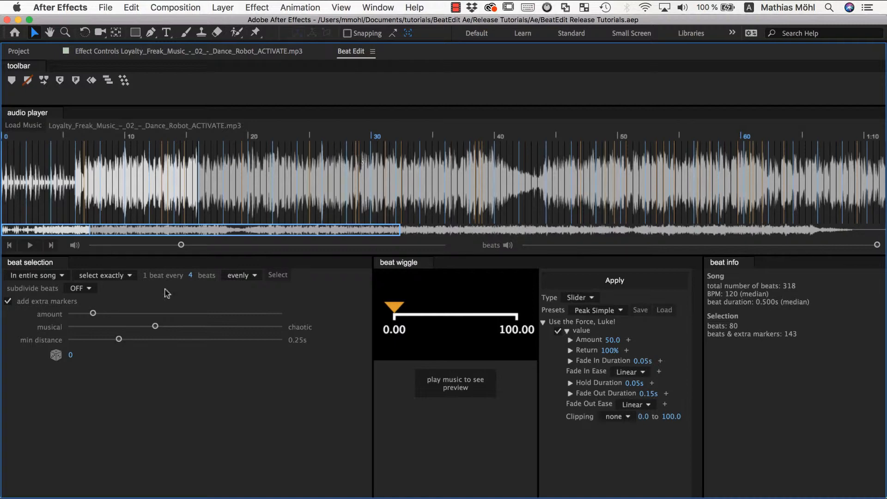
{"action": "mouse_move", "coordinate": [84, 341]}
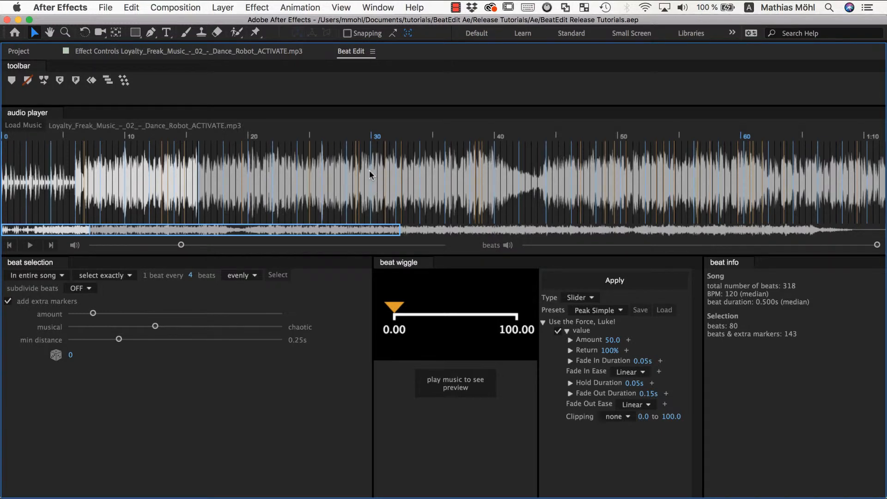
{"action": "mouse_move", "coordinate": [375, 175]}
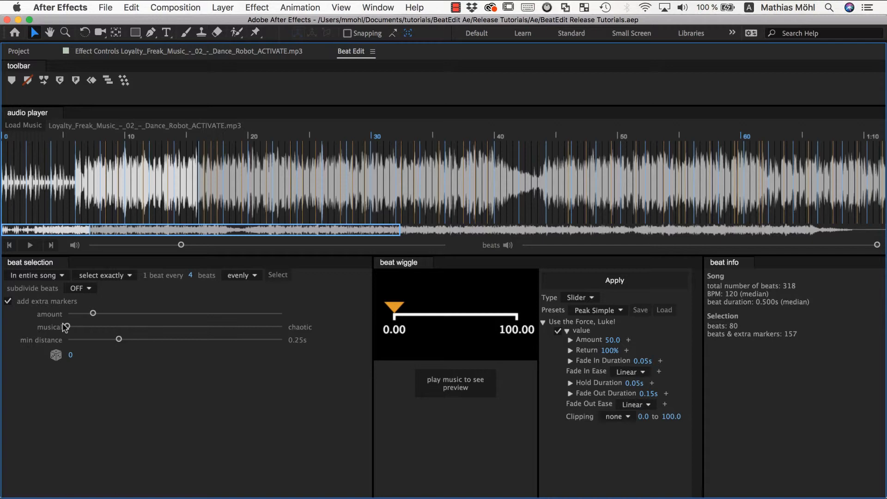
Move the musical slider to about mid-range, giving 137 beats and extra markers
{"action": "left_click_drag", "start_coordinate": [67, 327], "coordinate": [182, 326]}
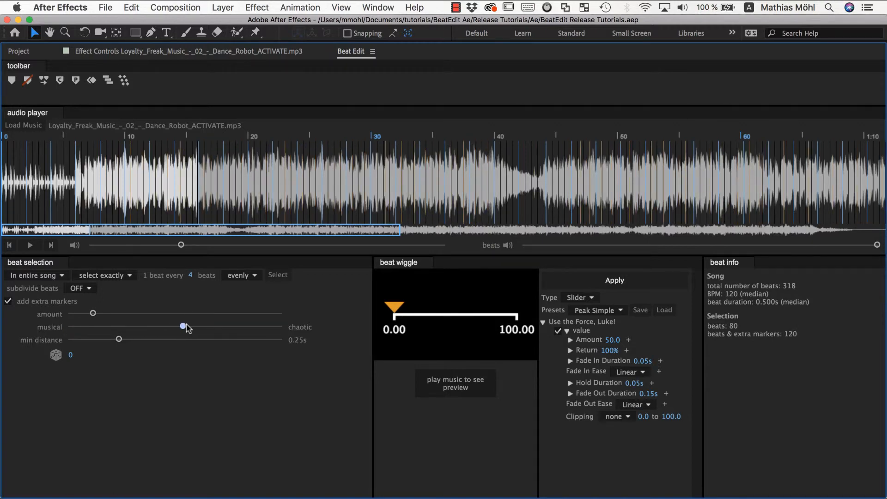
{"action": "left_click_drag", "start_coordinate": [183, 327], "coordinate": [175, 326]}
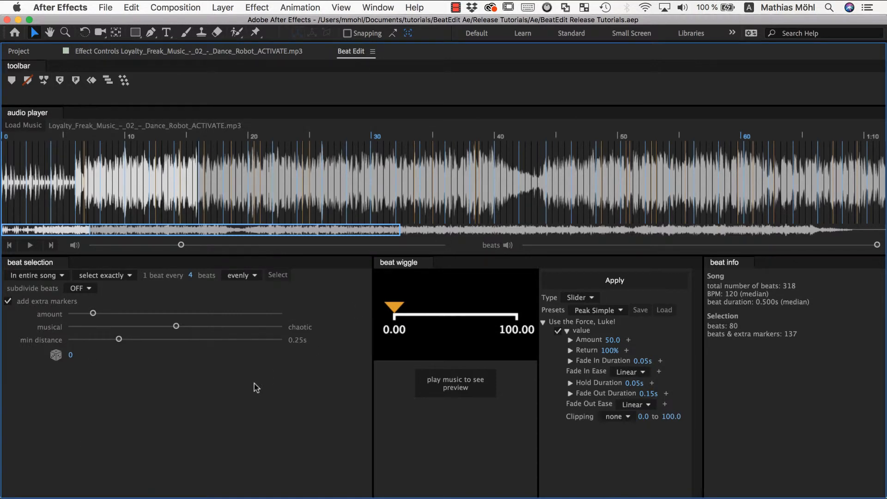
Try several random seeds for the extra markers, ending on seed 1 with 122 markers
{"action": "left_click", "coordinate": [55, 355]}
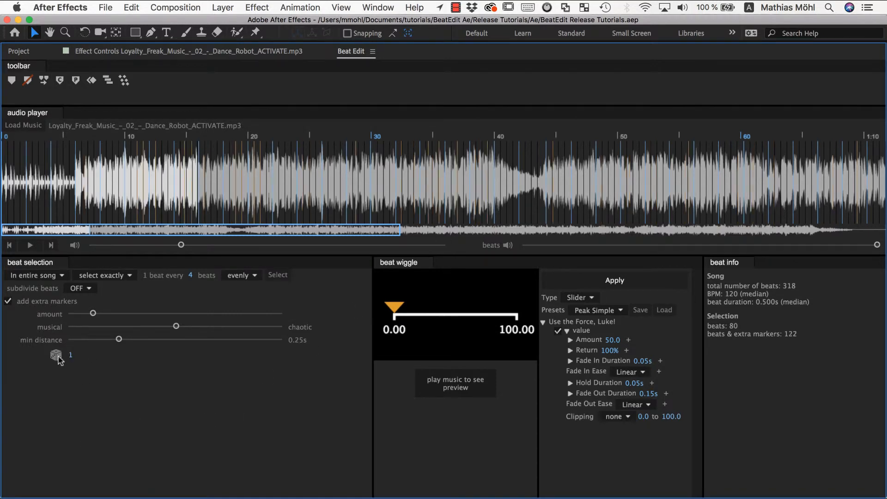
{"action": "left_click", "coordinate": [56, 355]}
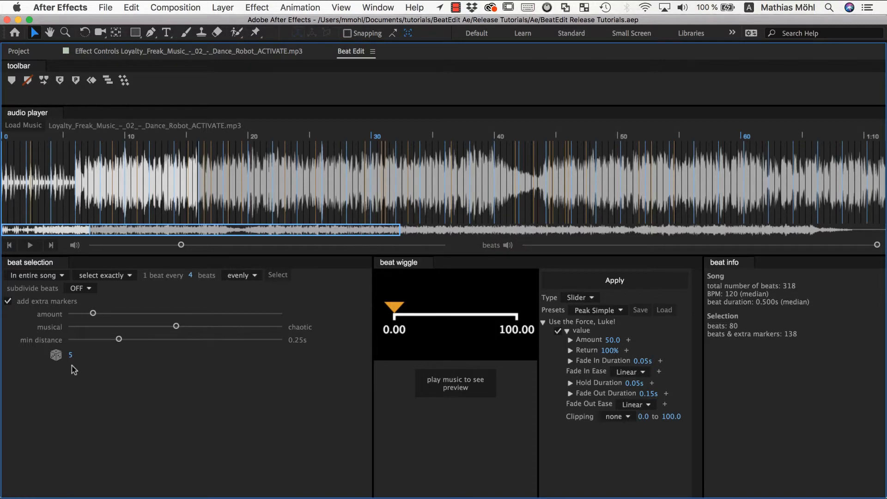
{"action": "left_click", "coordinate": [80, 355]}
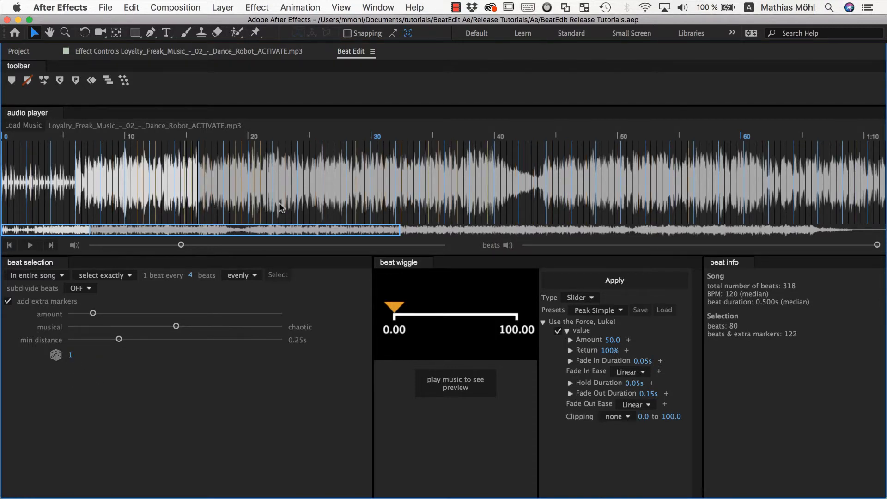
{"action": "mouse_move", "coordinate": [285, 176]}
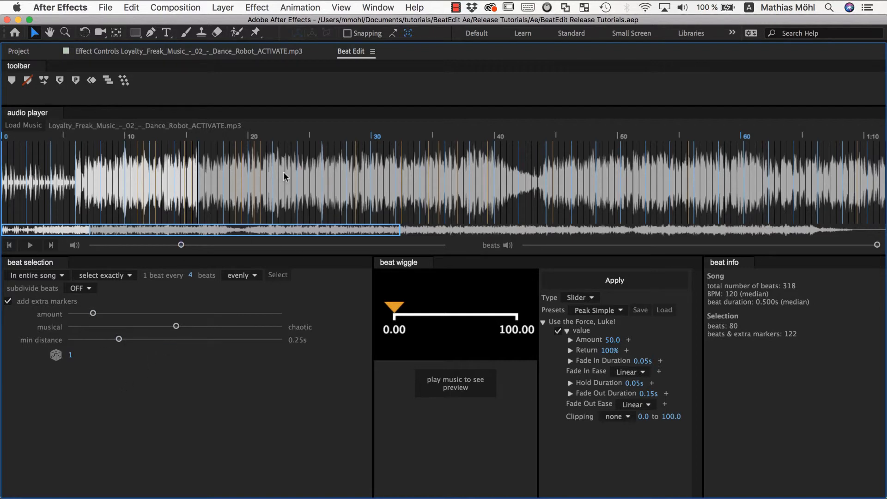